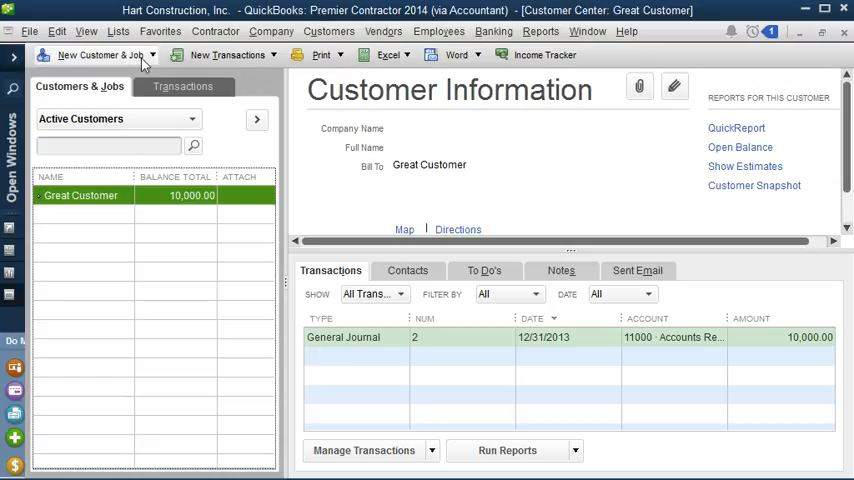
Begin a new blank customer record from the Customer Center
{"action": "left_click", "coordinate": [96, 54]}
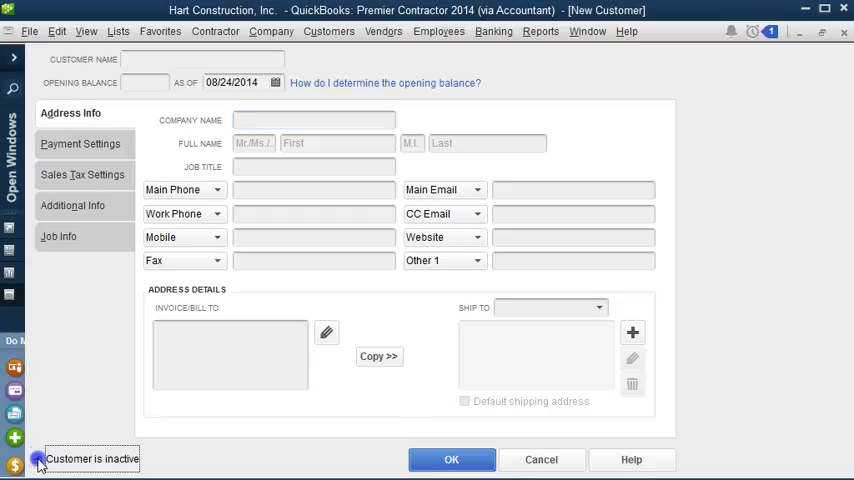
Review the new customer's Payment Settings and Additional Info sections with the custom fields area
{"action": "left_click", "coordinate": [80, 144]}
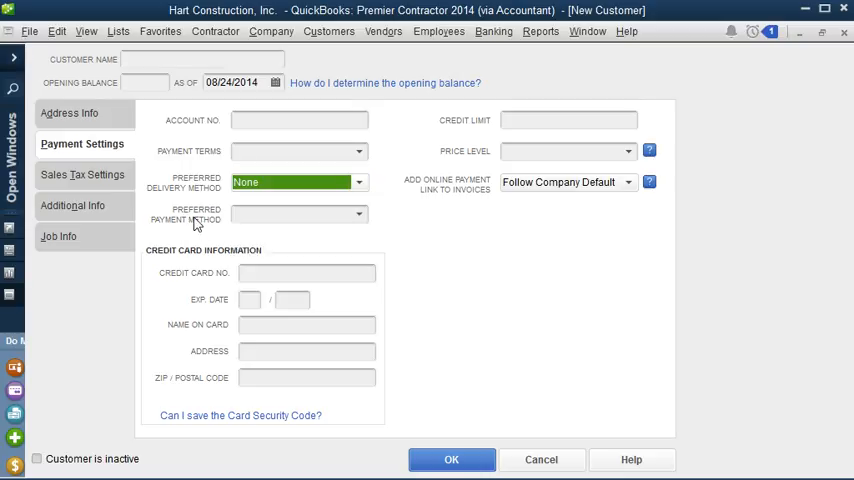
{"action": "left_click", "coordinate": [72, 204]}
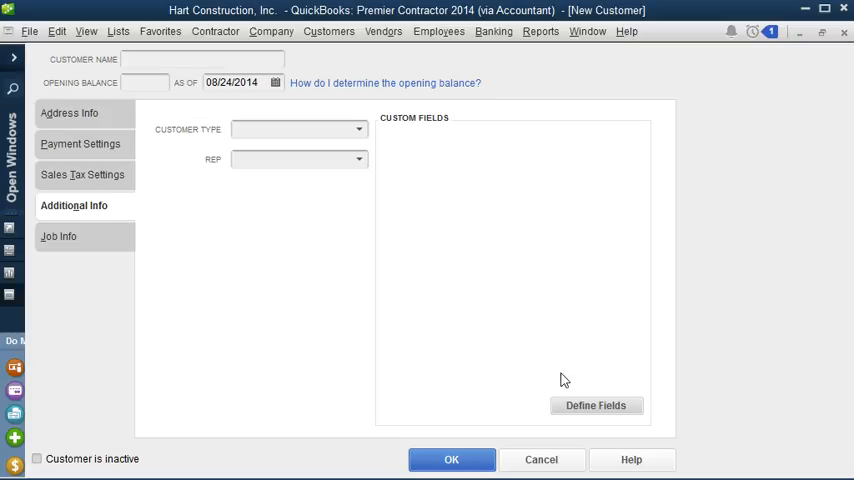
Define a Contractors License custom field enabled for customers and vendors, confirming the info message
{"action": "left_click", "coordinate": [596, 404]}
{"action": "type", "text": "Contractors License"}
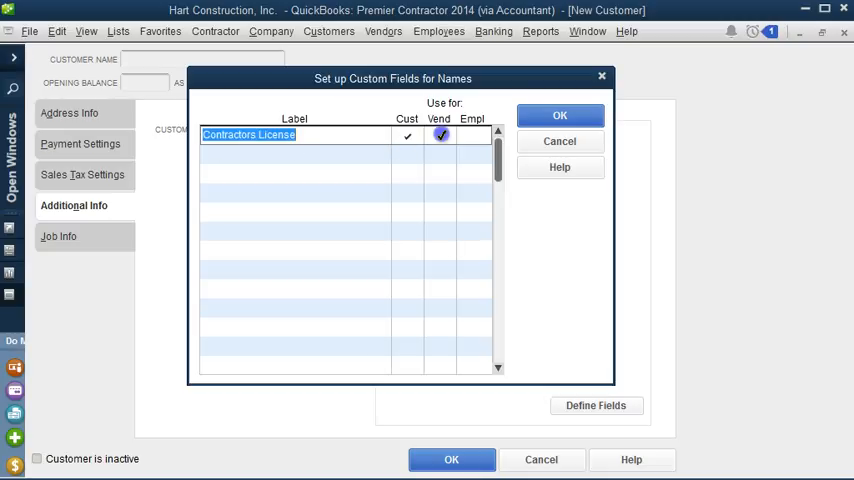
{"action": "left_click", "coordinate": [560, 116]}
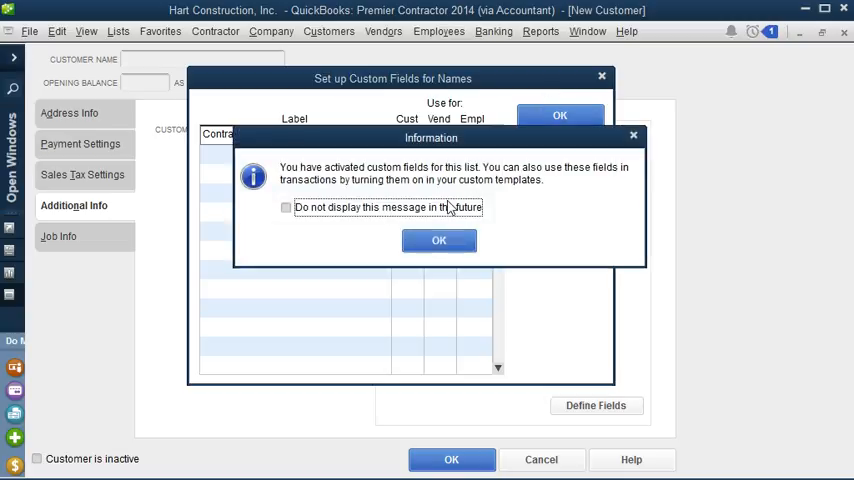
{"action": "left_click", "coordinate": [438, 240]}
{"action": "type", "text": "Aw"}
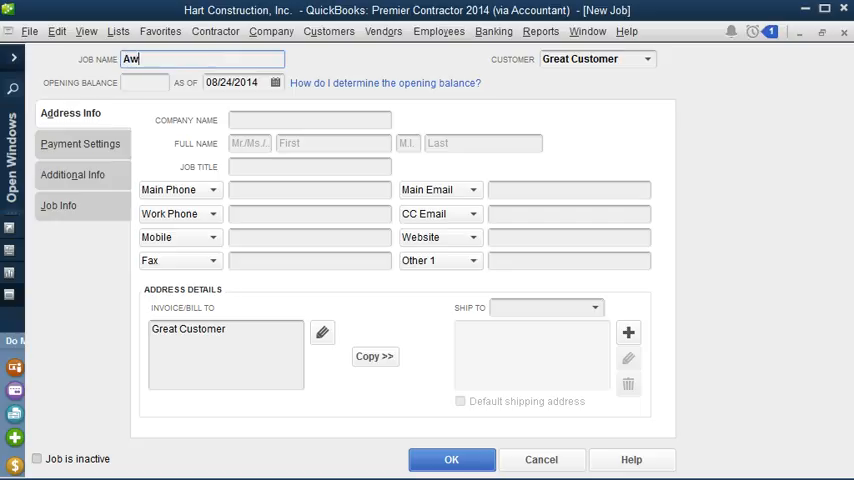
Fill in Awesome Job's job info with a 12/31 job date
{"action": "left_click", "coordinate": [58, 204]}
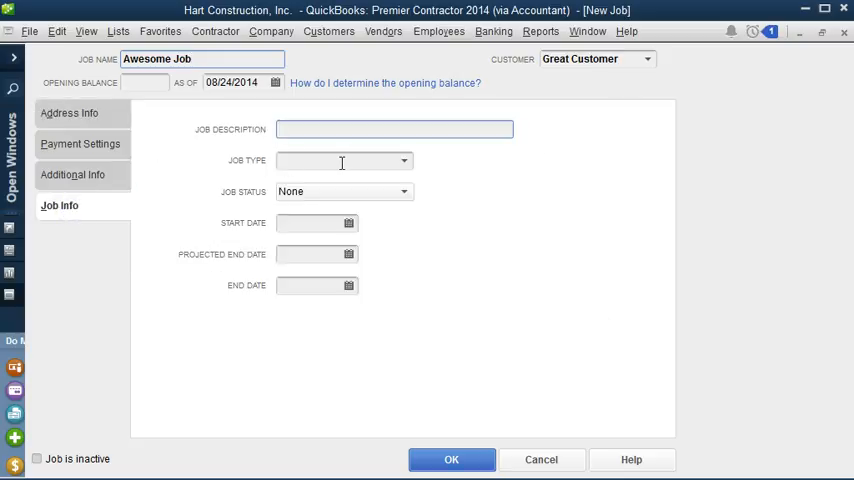
{"action": "type", "text": "12/31"}
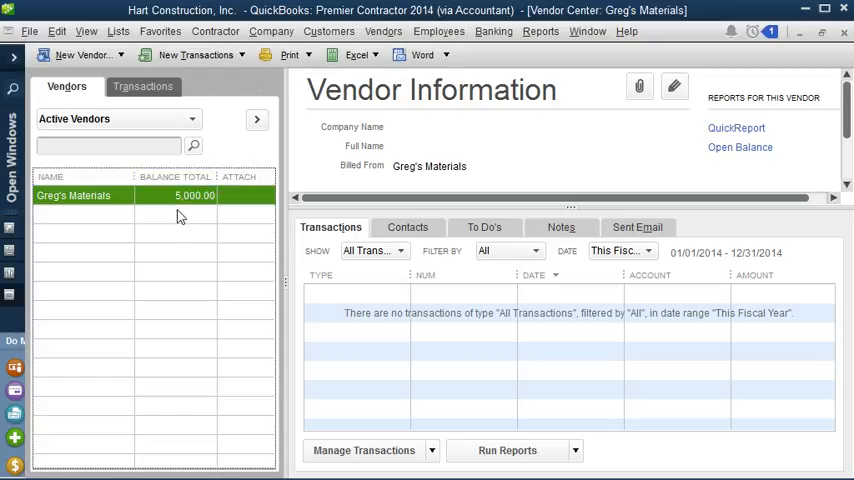
Show the Vendor Center listing the active vendors
{"action": "left_click", "coordinate": [76, 54]}
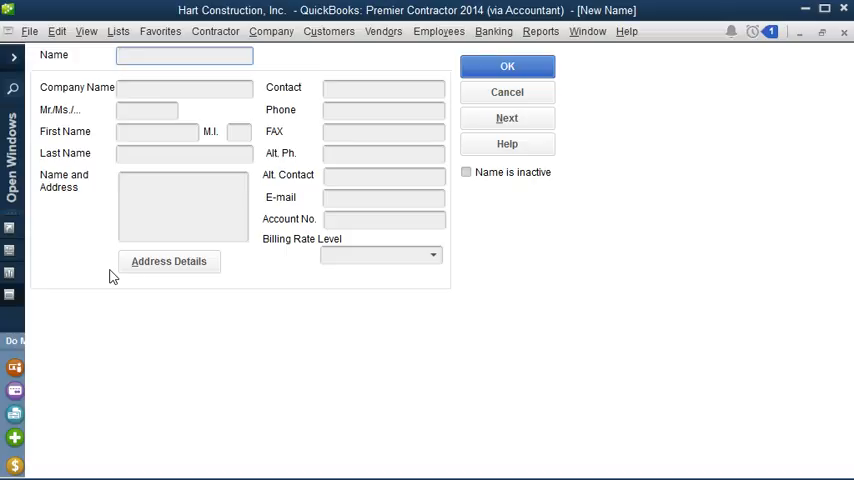
Bring up a name record form from the Other Names list for ABC Plumbing
{"action": "left_click", "coordinate": [184, 54]}
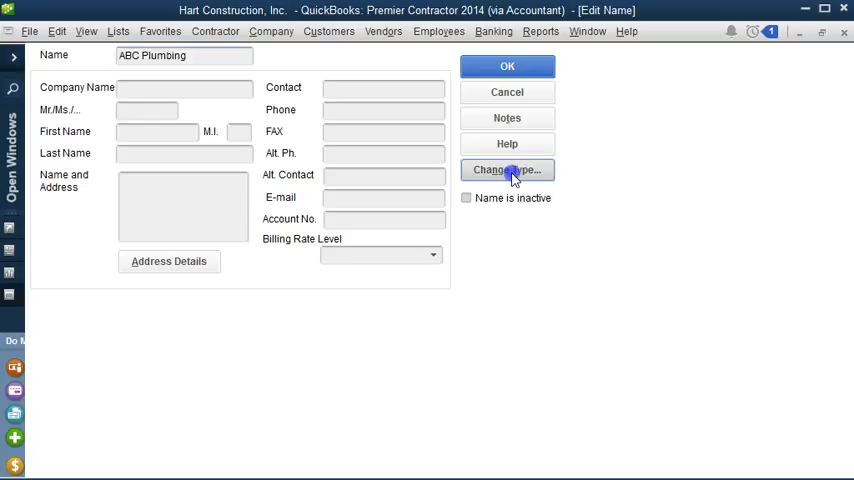
Change ABC Plumbing's name type to Vendor so it joins the active vendors
{"action": "left_click", "coordinate": [508, 66]}
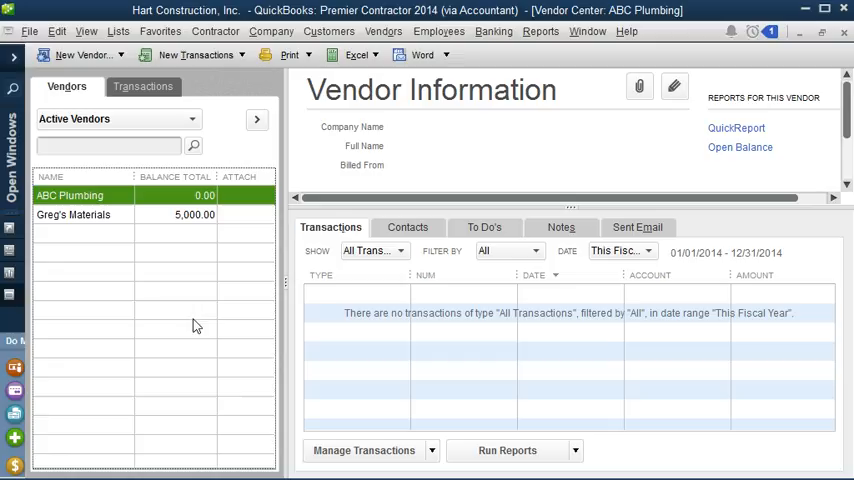
{"action": "left_click", "coordinate": [70, 30]}
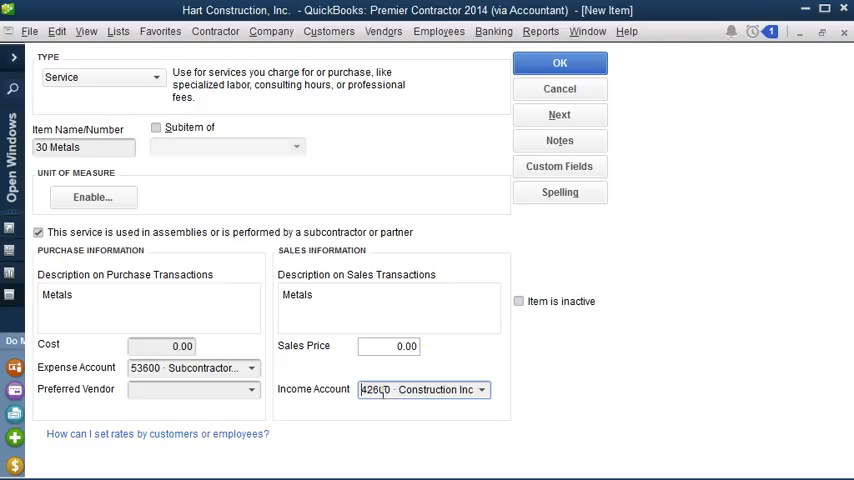
Assign 42600 Construction Income as the income account and save the 30 Metals service item
{"action": "left_click", "coordinate": [480, 390]}
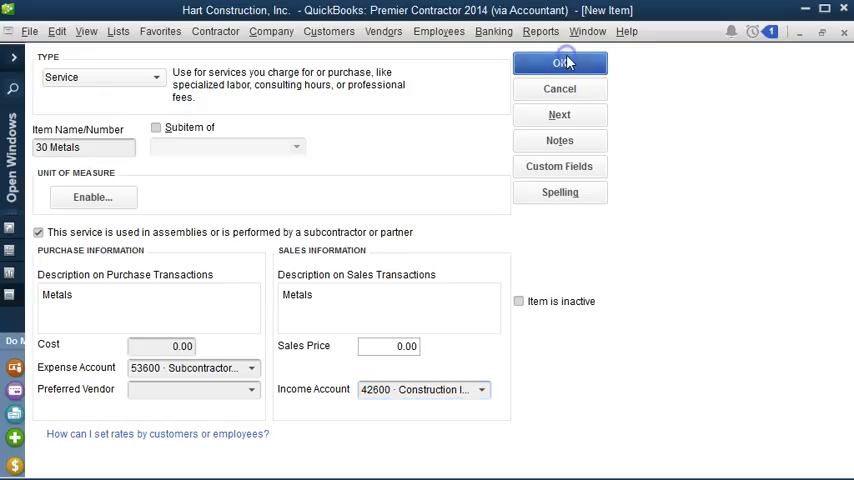
{"action": "left_click", "coordinate": [560, 62]}
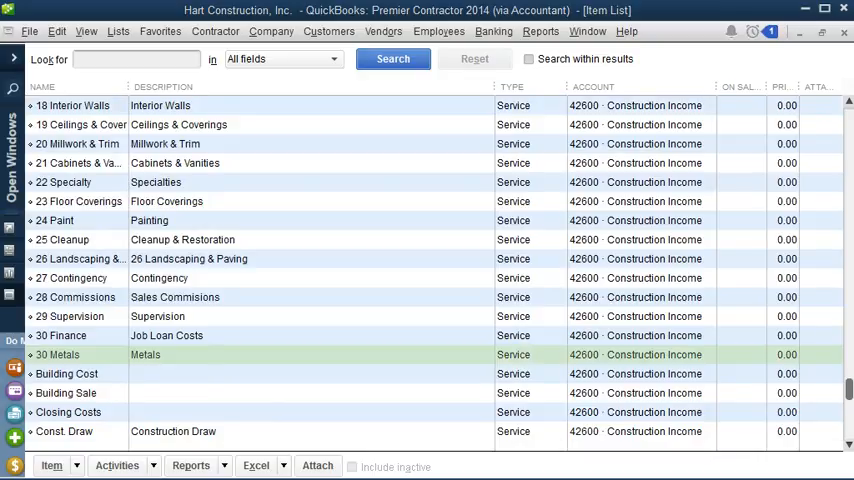